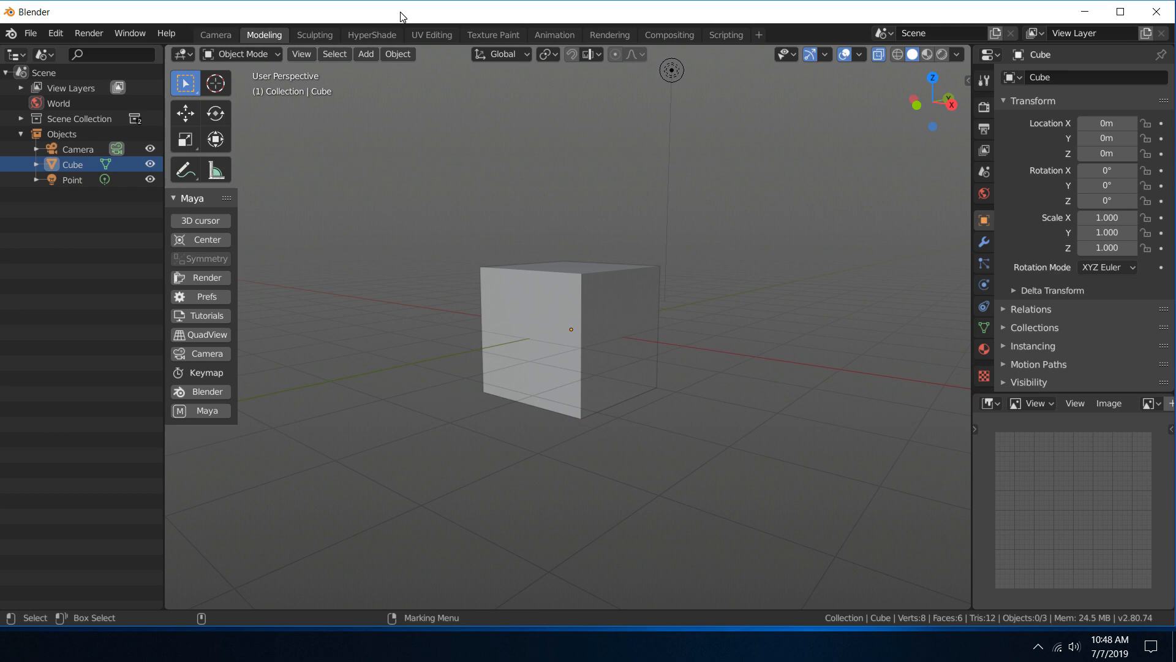
Display the Maya Config For Blender V 3.2 logo image in the Image Editor area.
left_click(199, 410)
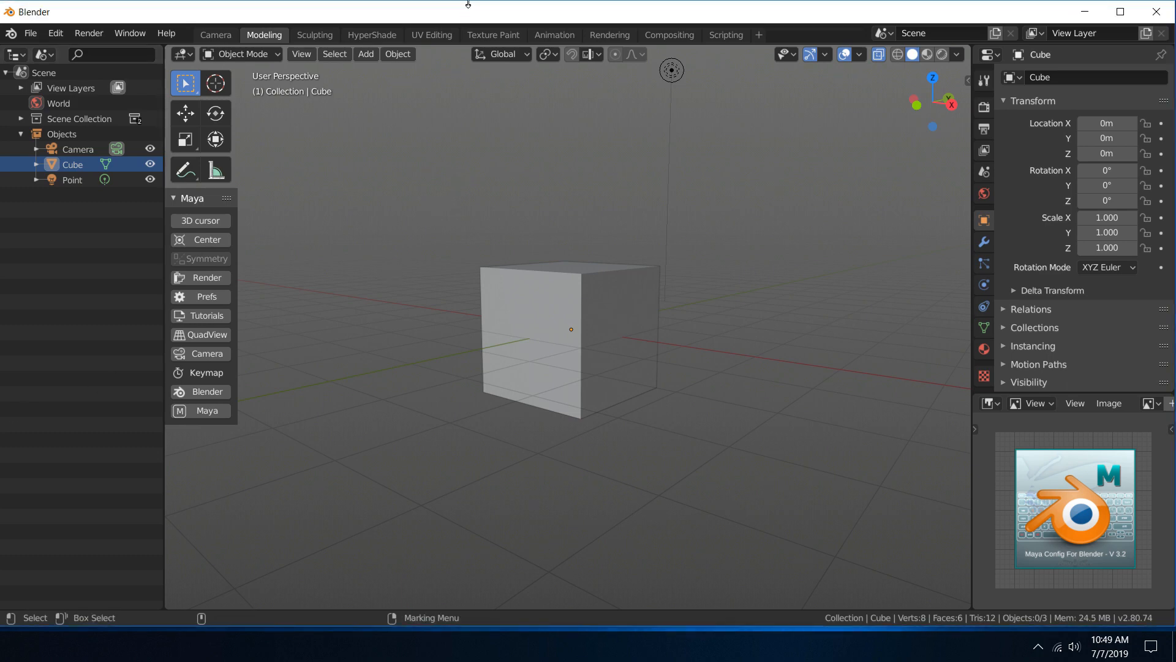
mouse_move(524, 296)
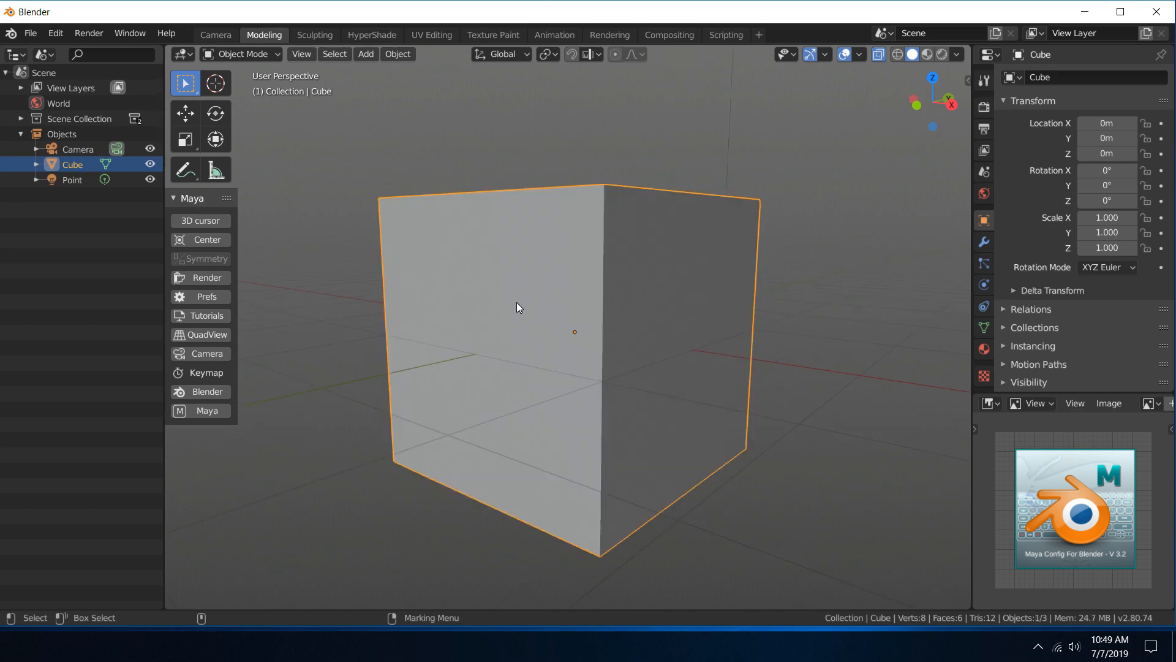
mouse_move(434, 221)
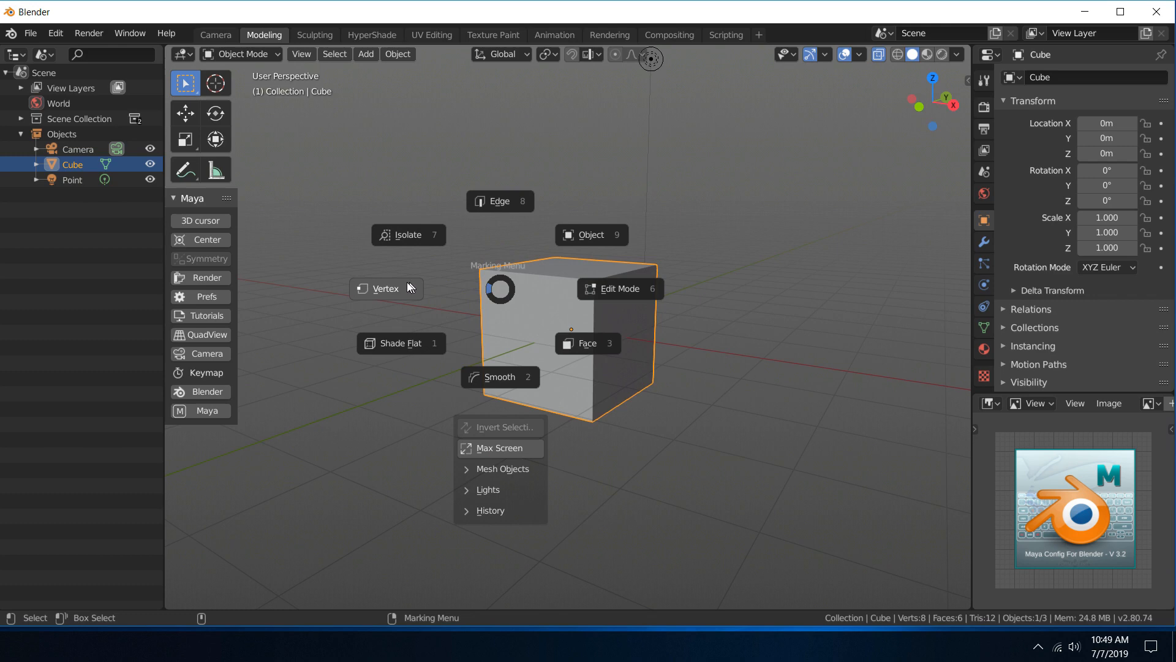
Enter Edit Mode on the cube via the marking menu and deselect all vertices.
left_click(619, 288)
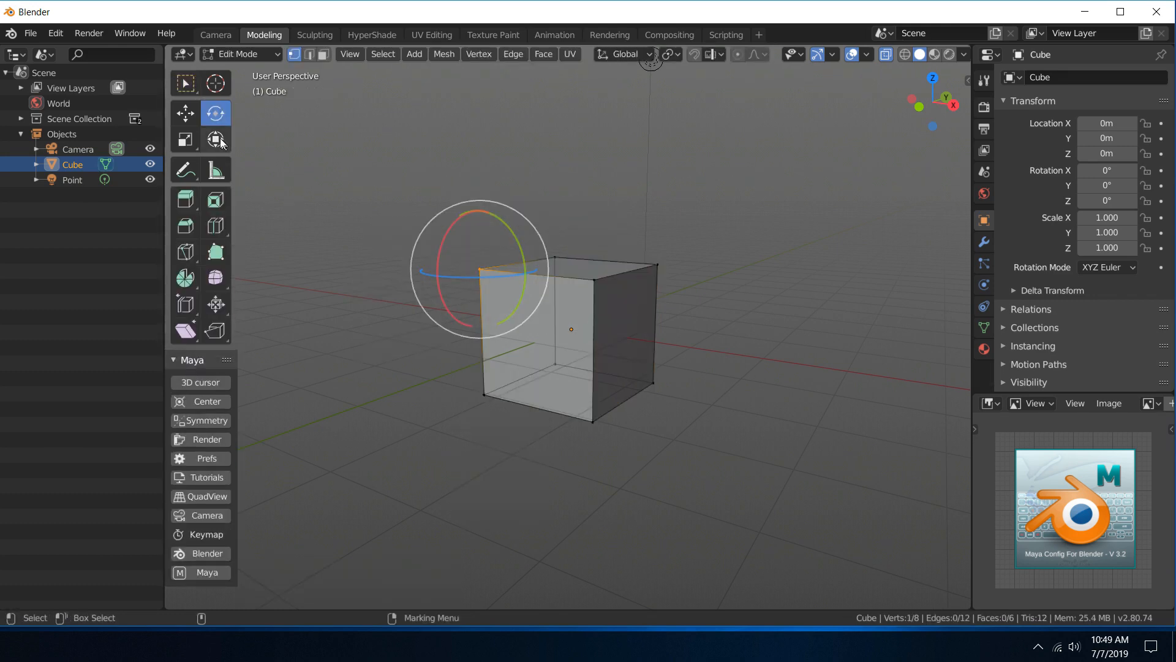
left_click(185, 84)
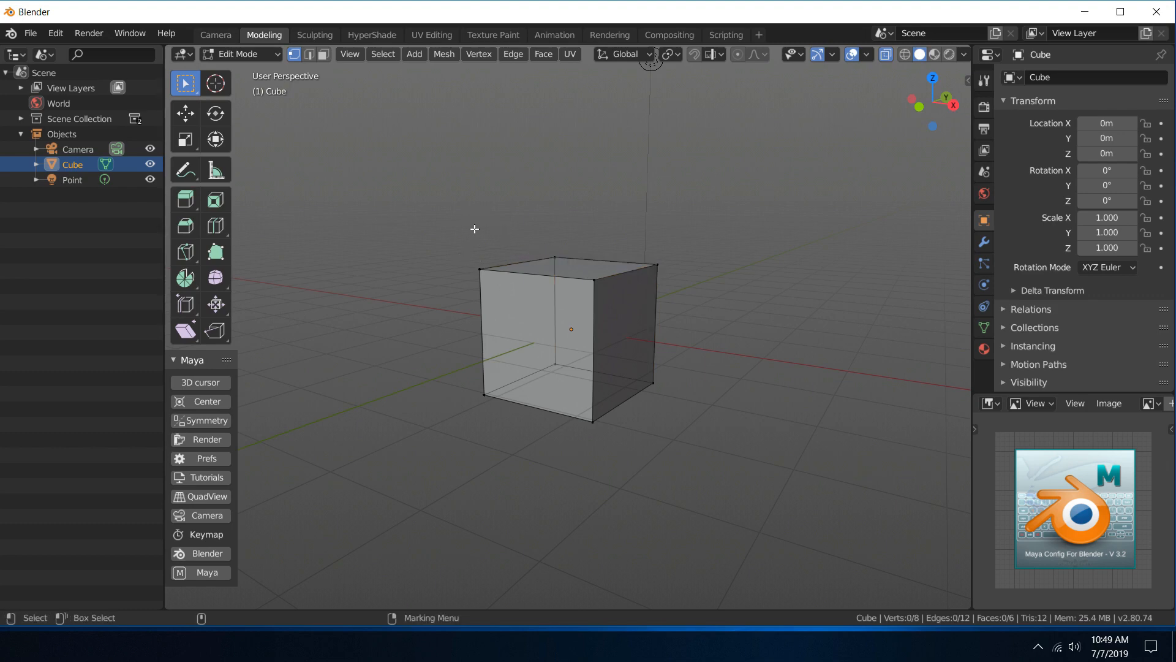
With the Move tool, add a top corner vertex to the selection and subtract some faces.
left_click(186, 113)
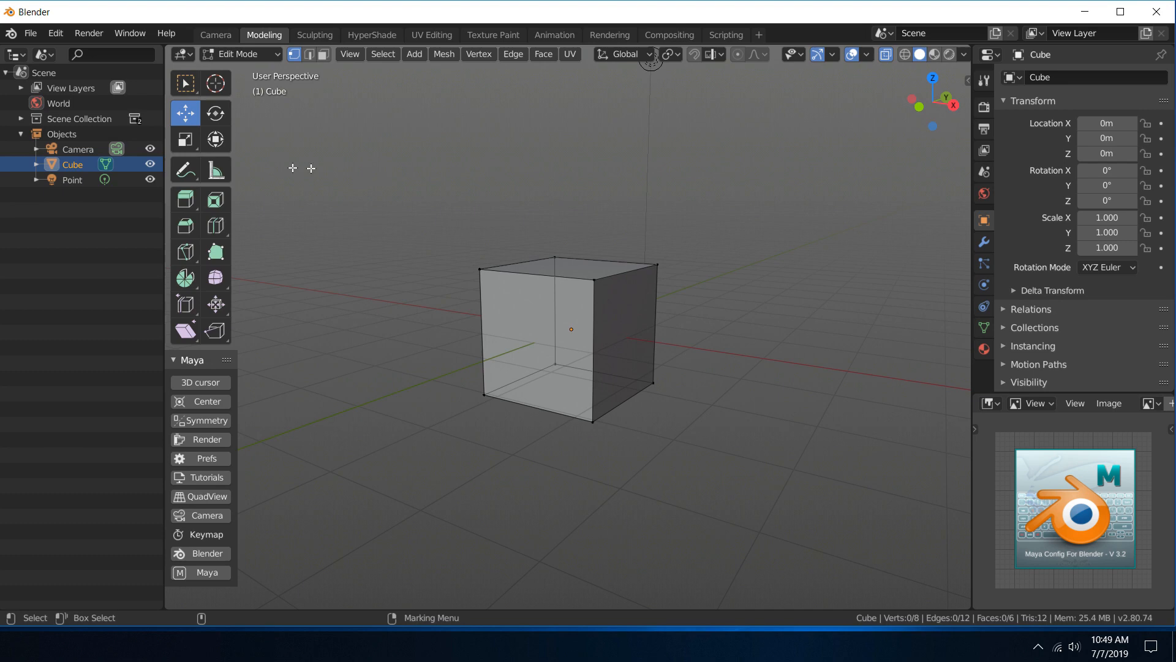
left_click(477, 267)
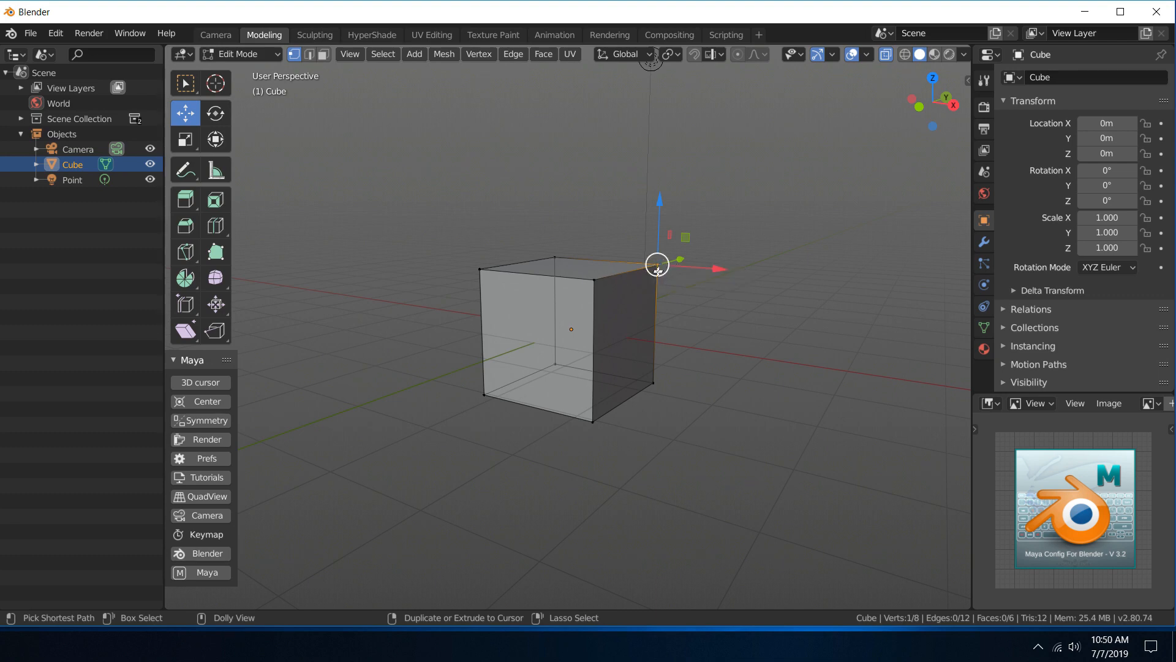
mouse_move(668, 291)
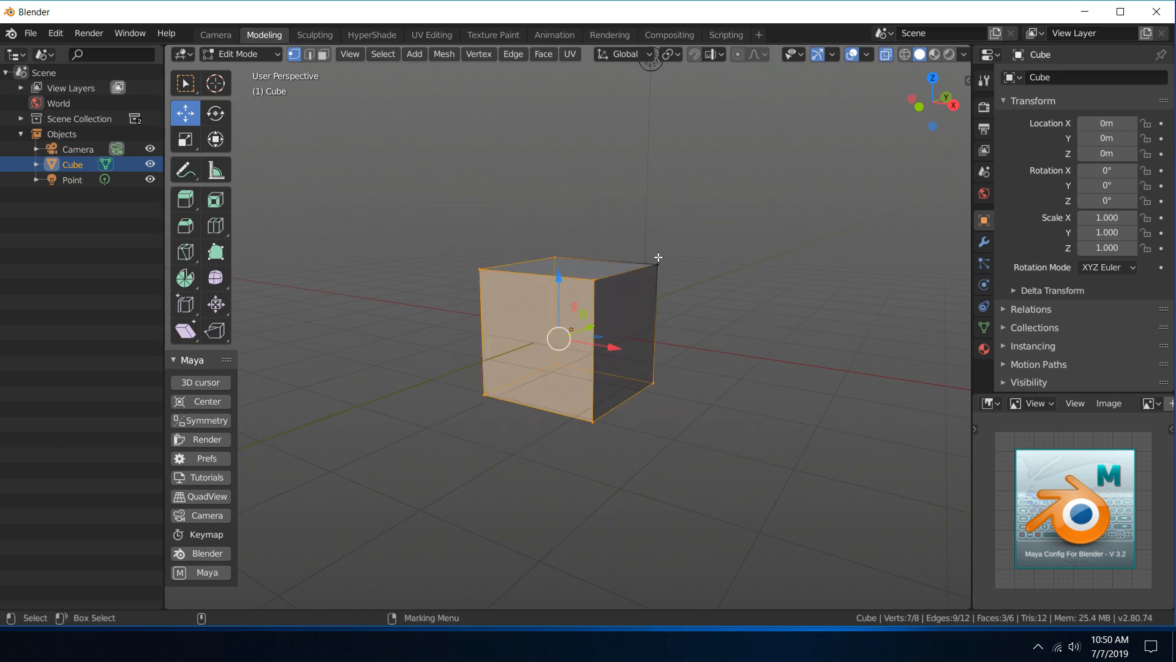
left_click(519, 262)
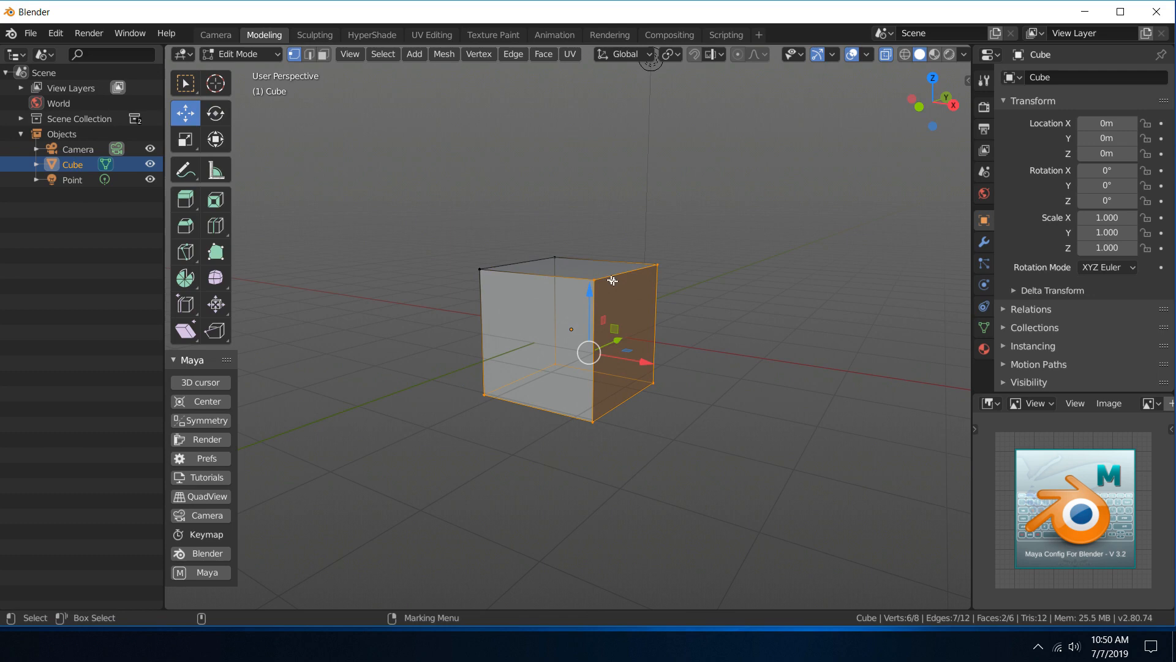
mouse_move(592, 295)
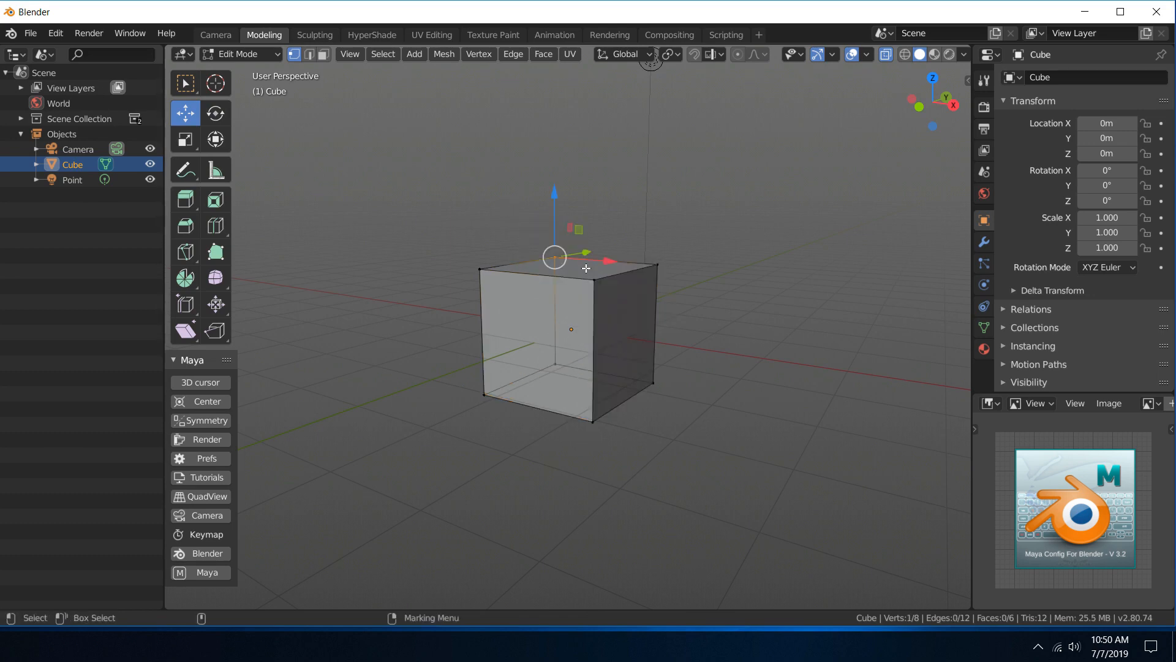
With the Rotate tool, subtract vertices from the current selection.
left_click(216, 113)
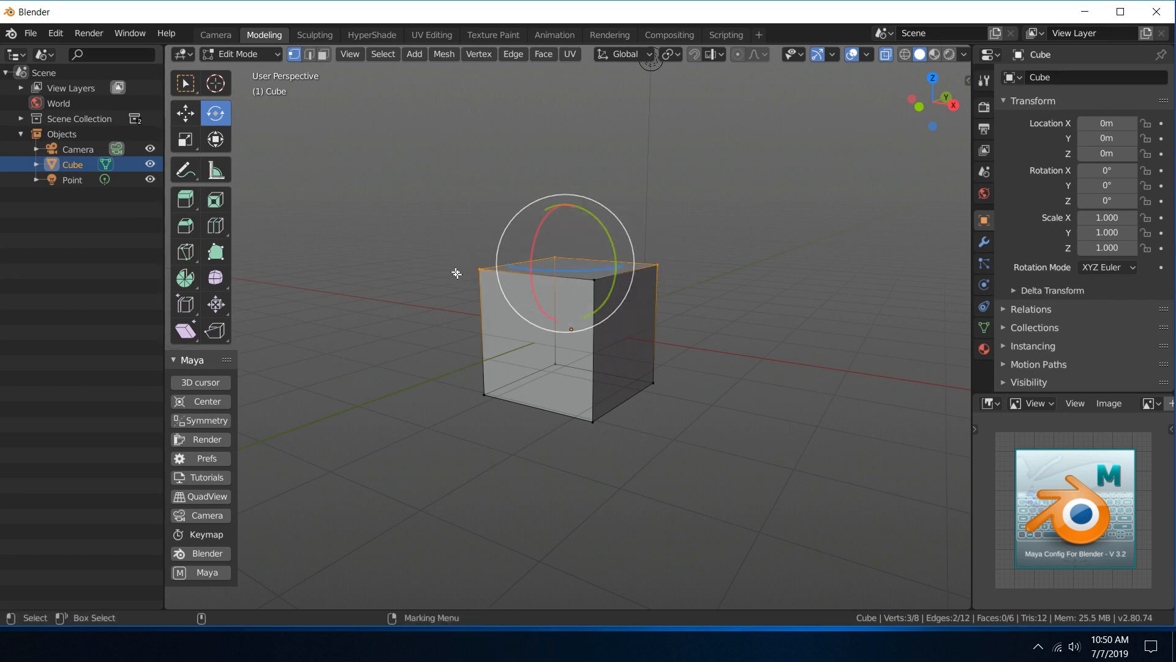
left_click(185, 139)
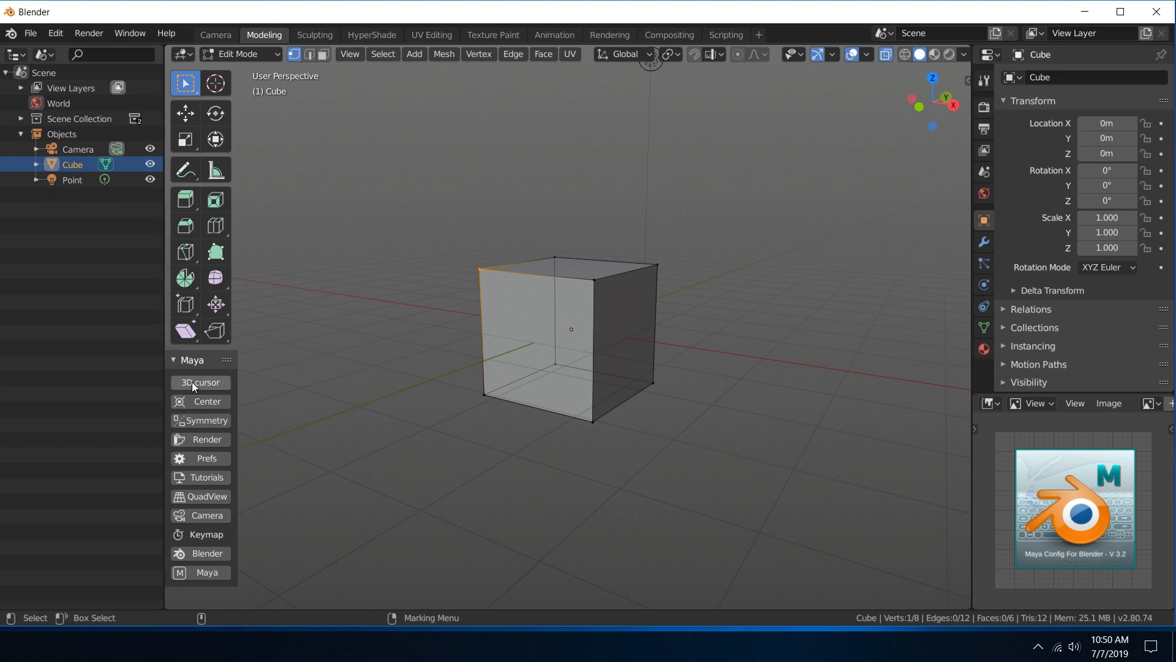
mouse_move(211, 390)
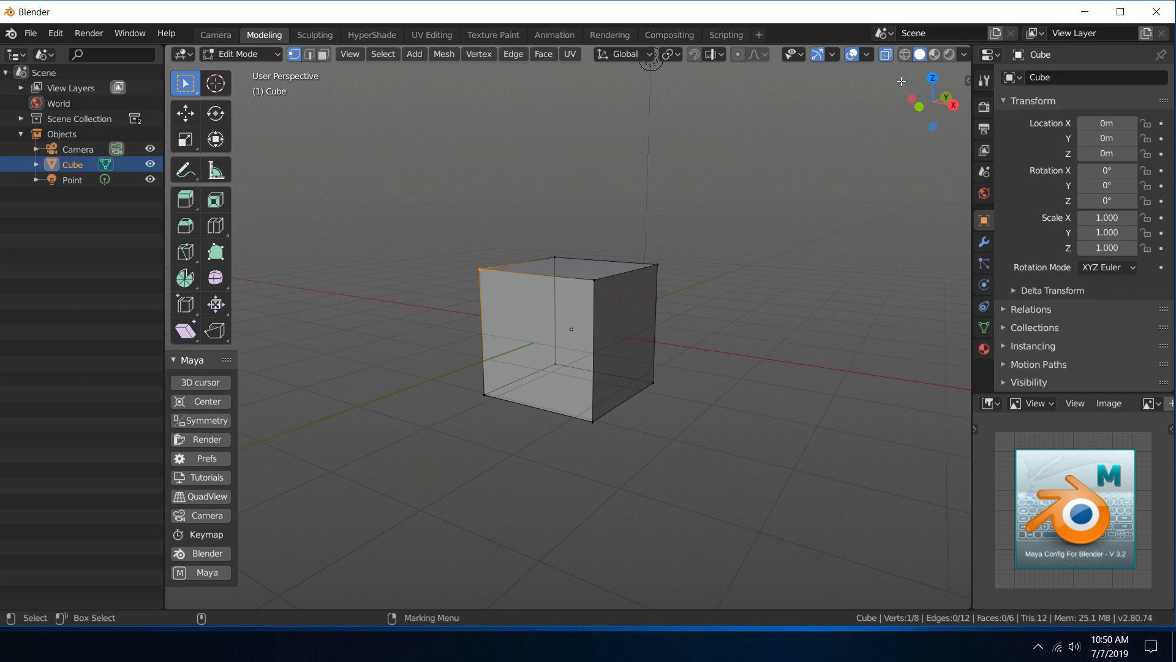
left_click(860, 55)
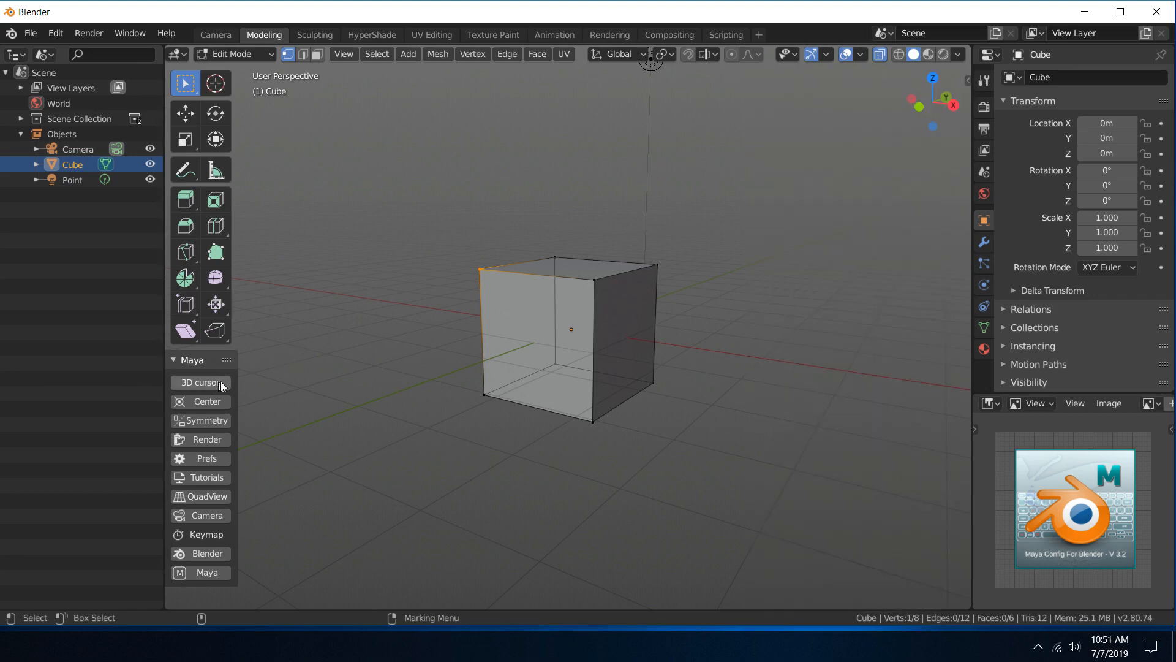
mouse_move(218, 384)
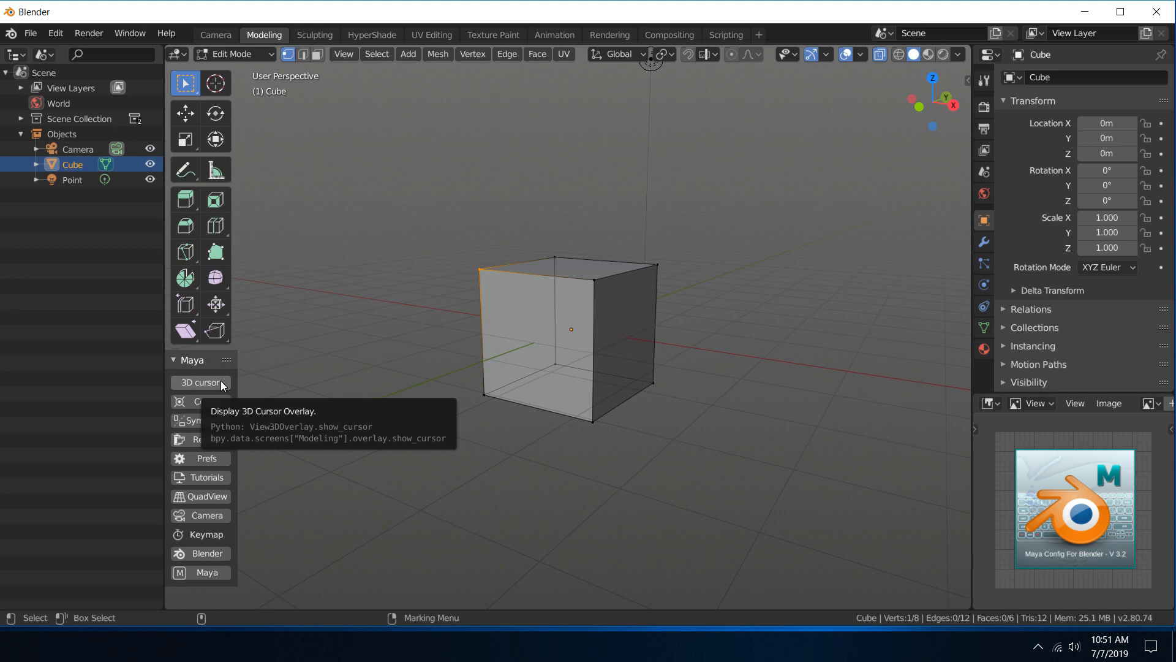
left_click(201, 382)
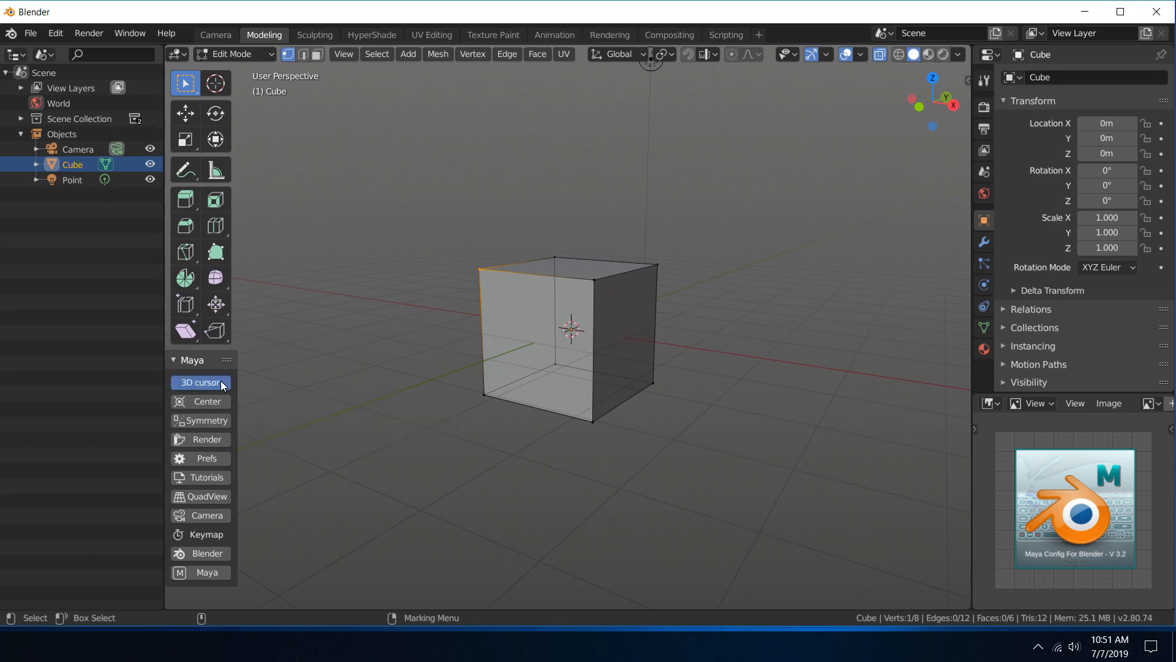
left_click(200, 382)
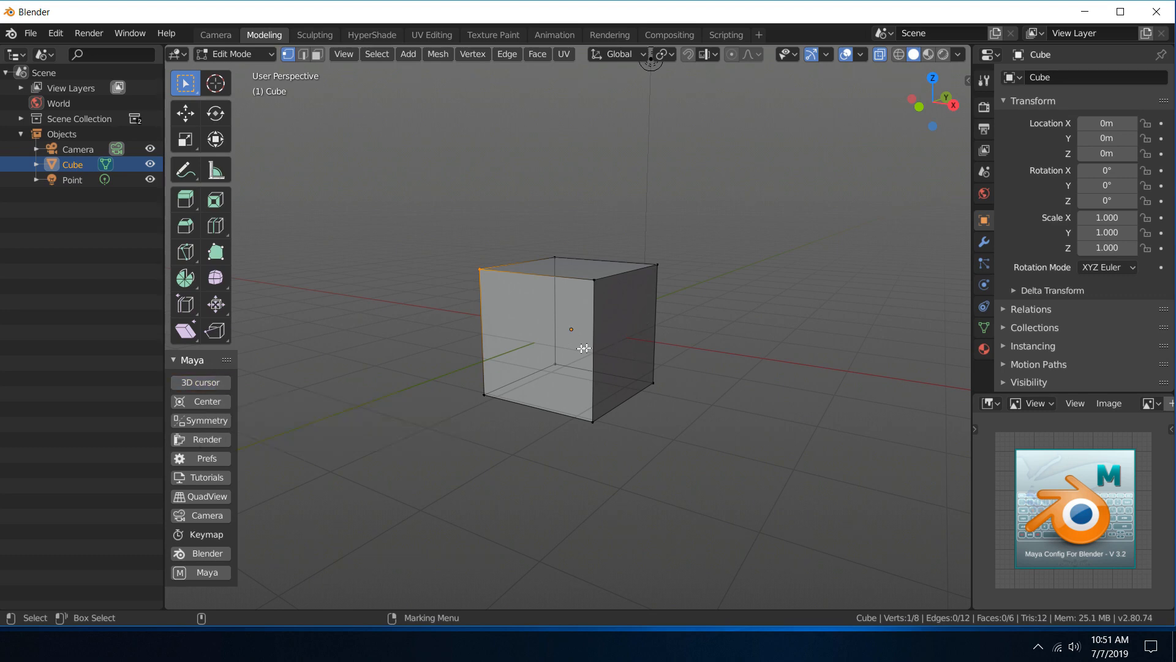
left_click(200, 382)
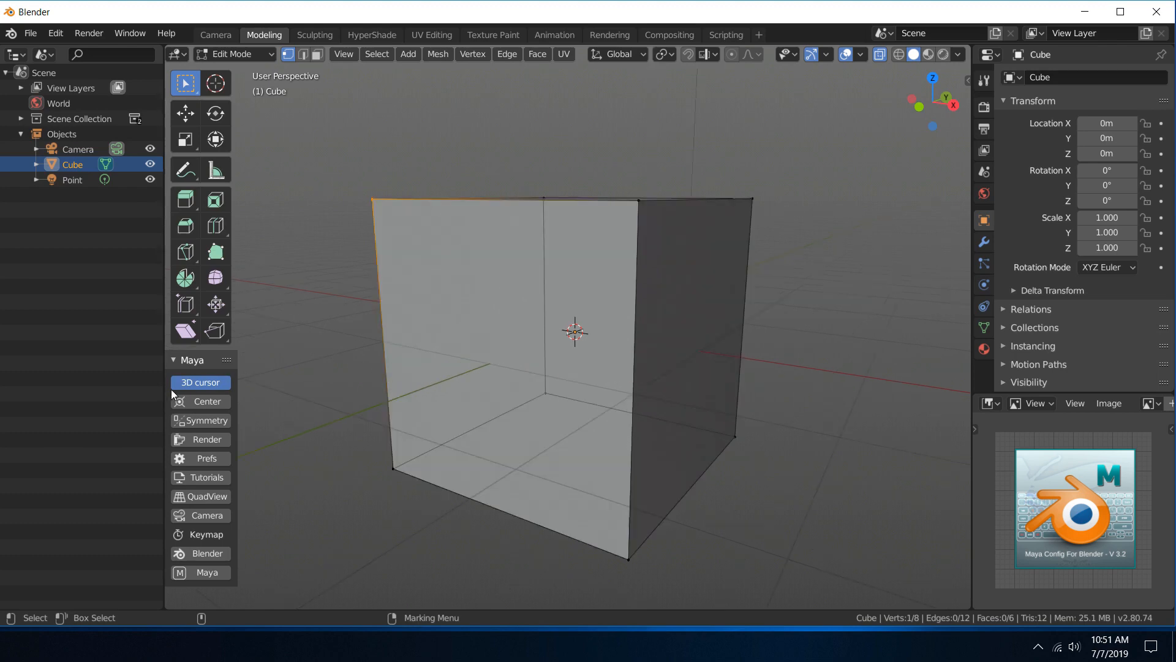
mouse_move(857, 132)
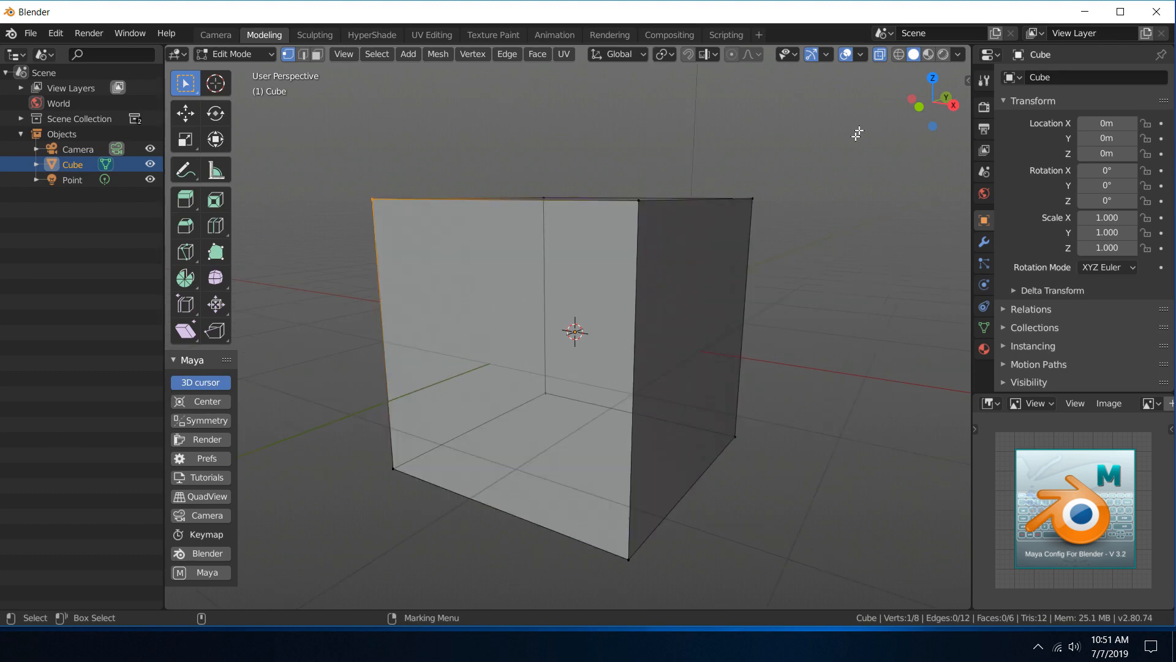
left_click(852, 56)
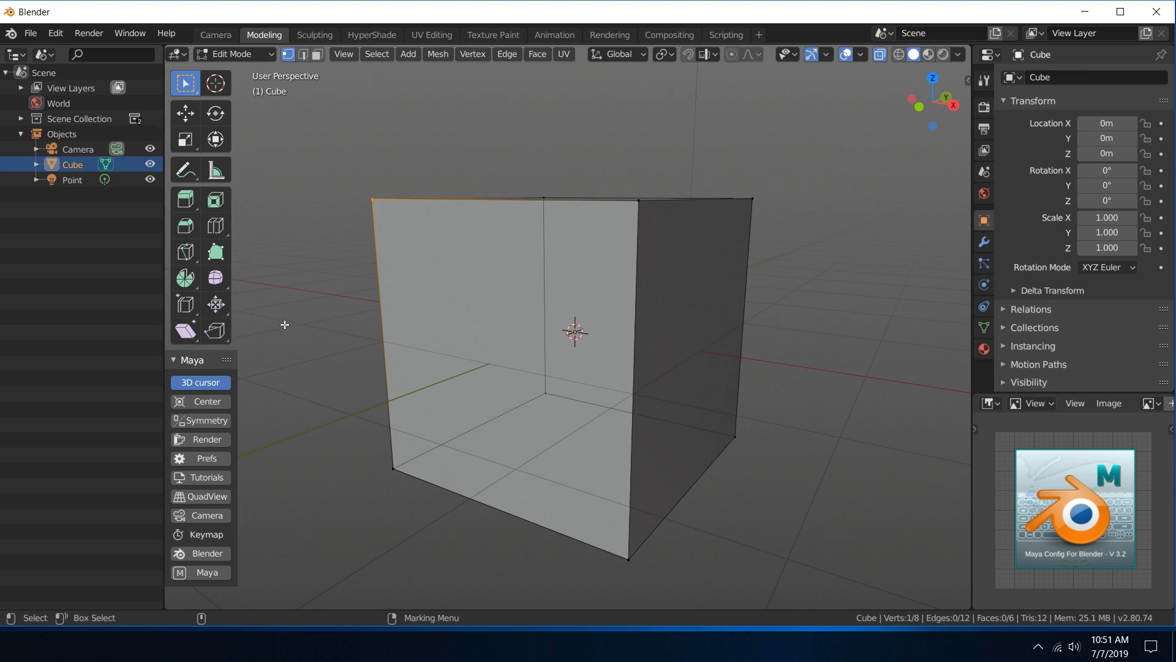
mouse_move(240, 378)
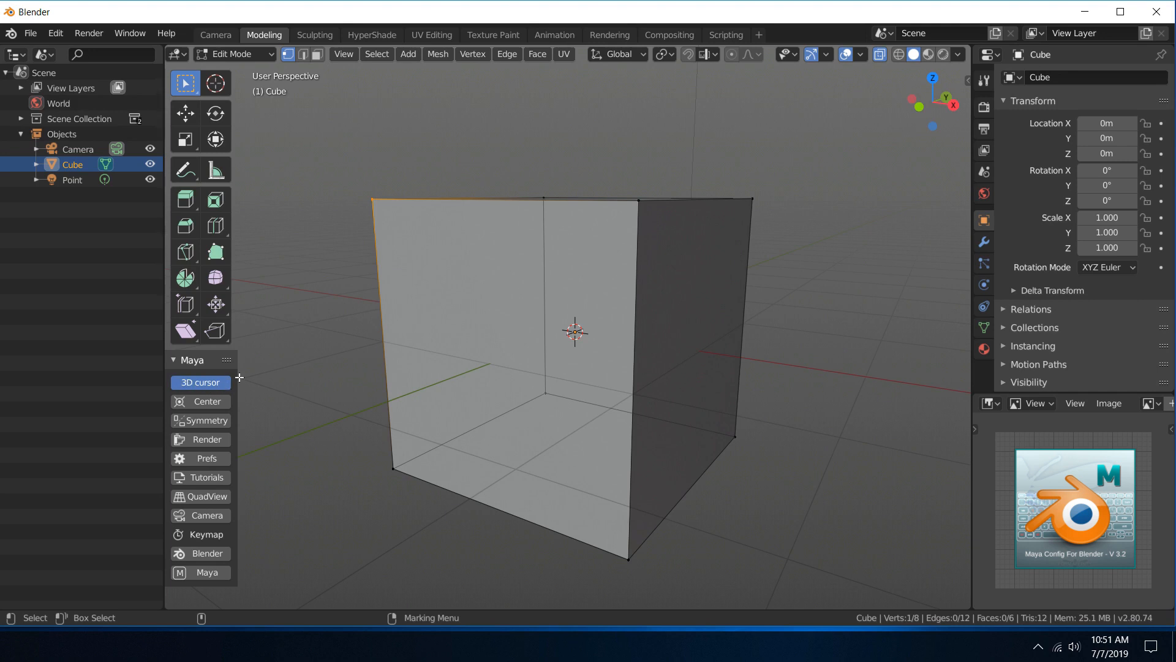
mouse_move(210, 393)
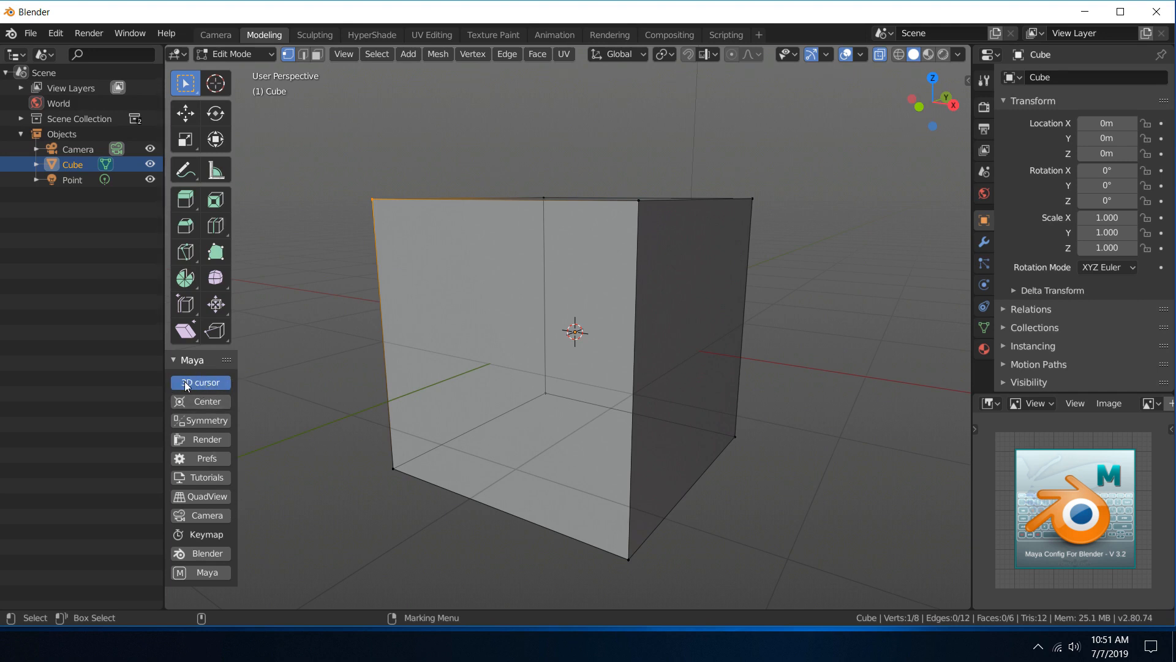
mouse_move(187, 386)
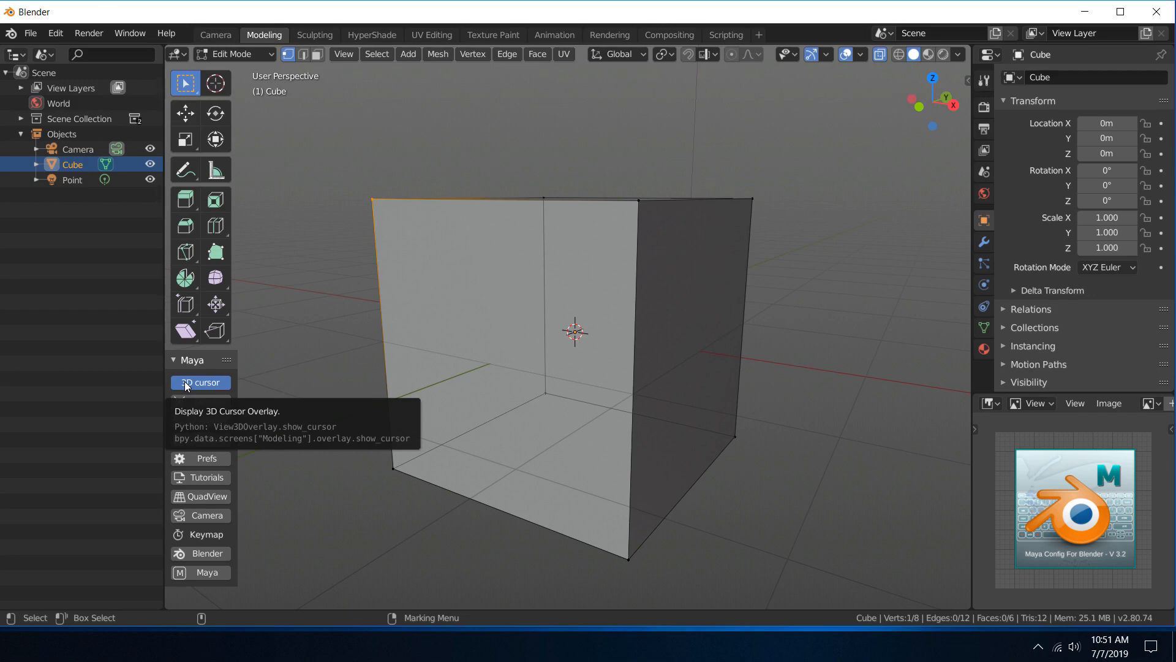
left_click(201, 383)
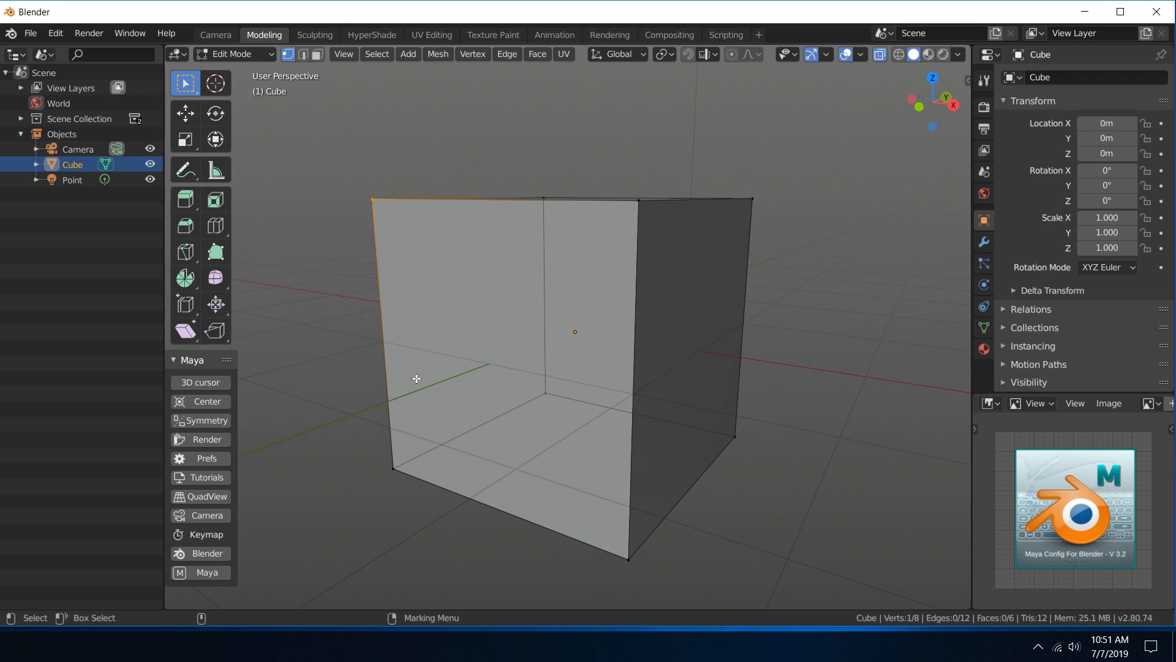
left_click(200, 382)
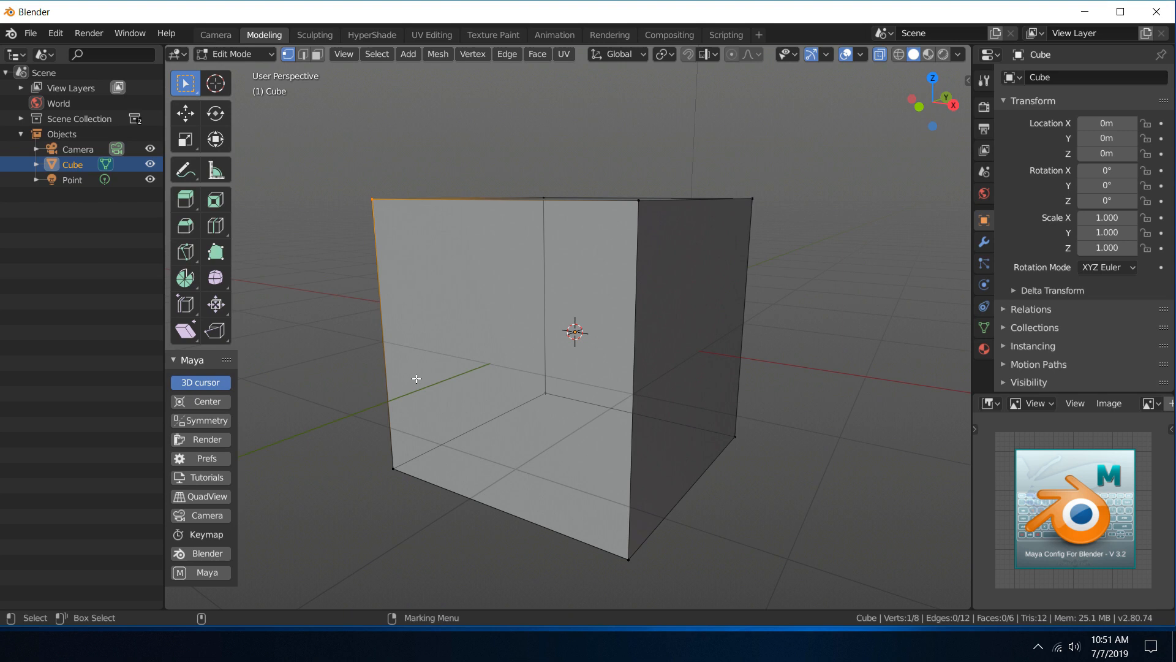
mouse_move(426, 370)
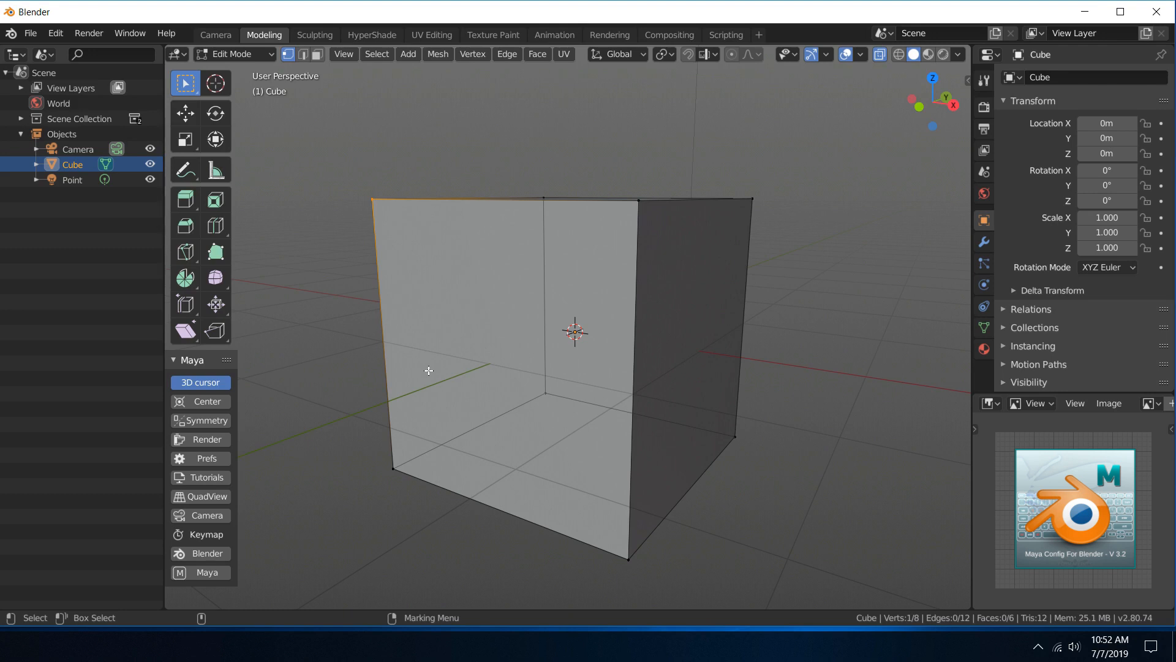
mouse_move(495, 382)
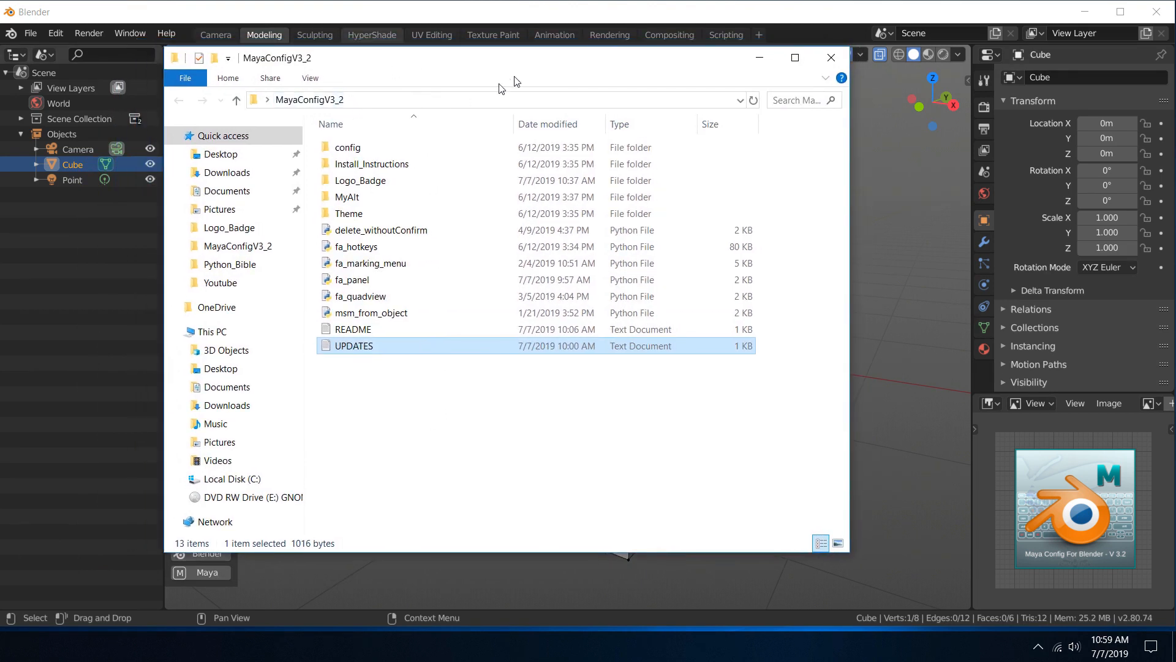
mouse_move(504, 63)
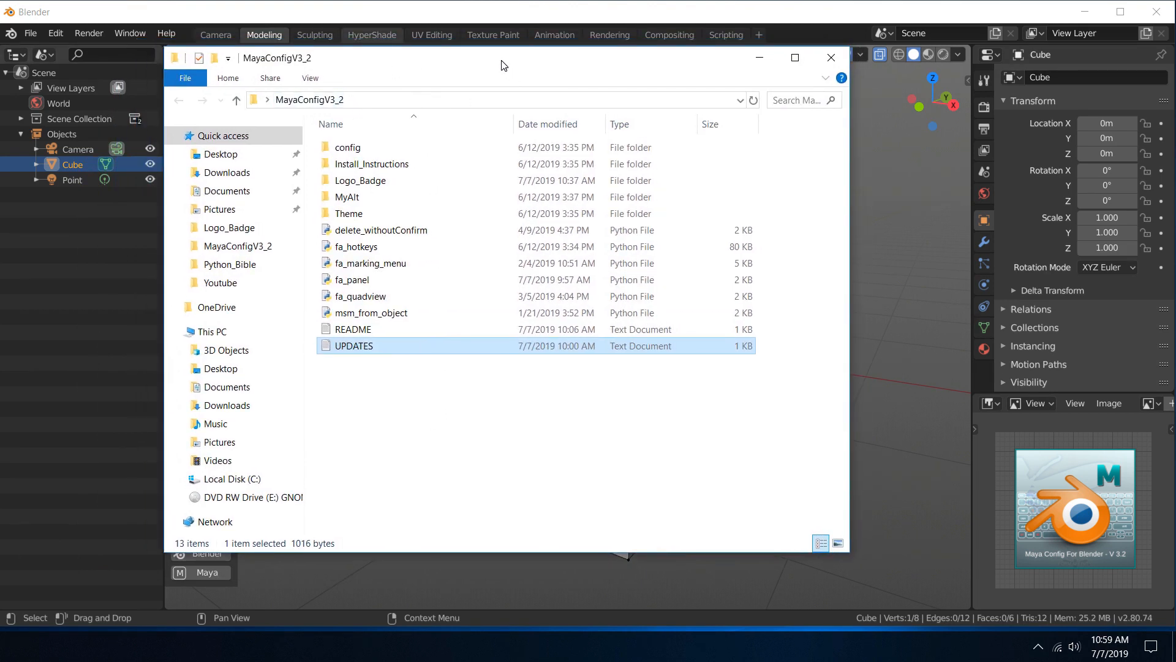
Open the UPDATES text file from the MayaConfigV3_2 folder in Notepad.
left_click(427, 416)
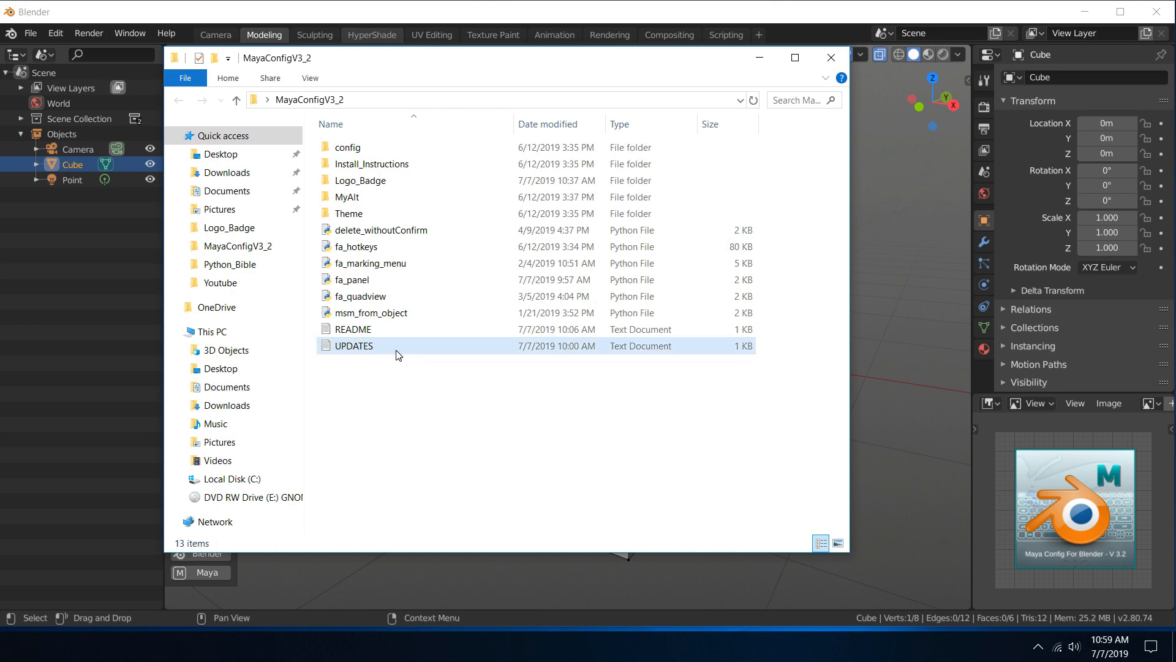
double_click(353, 345)
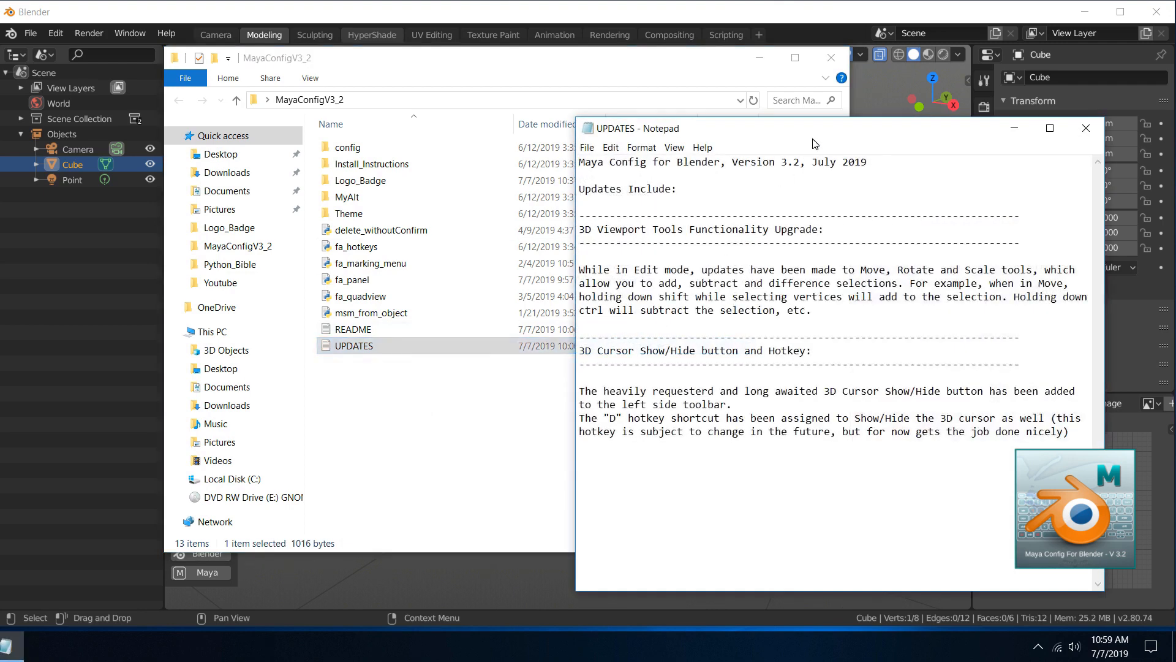
left_click_drag(813, 129, 543, 114)
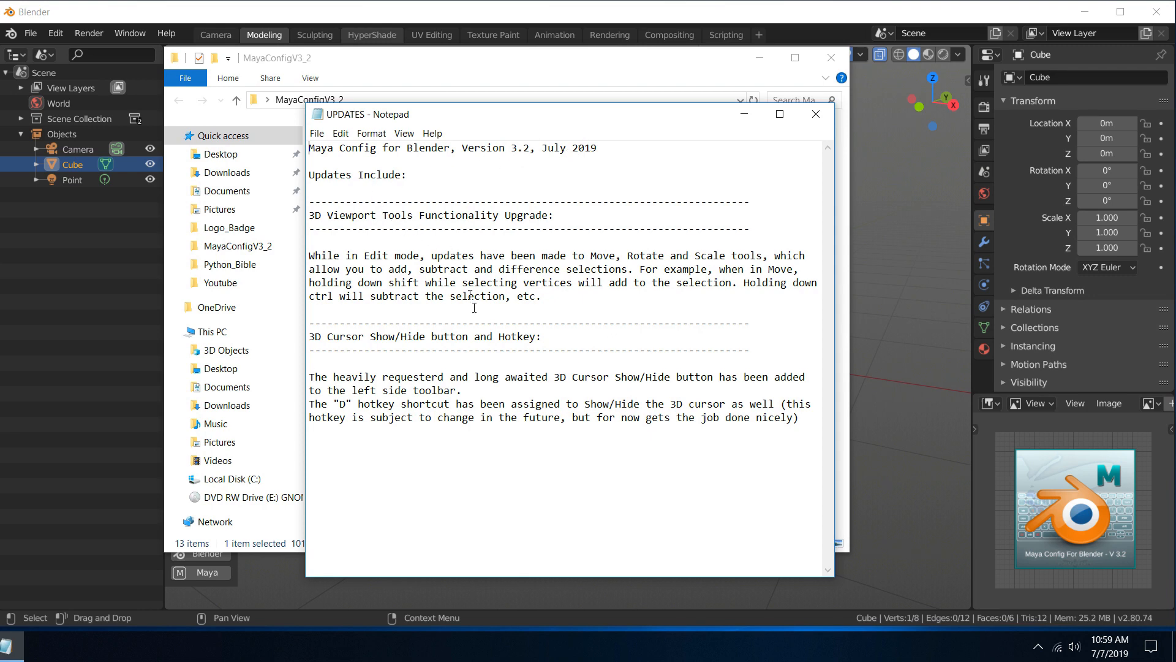
mouse_move(542, 468)
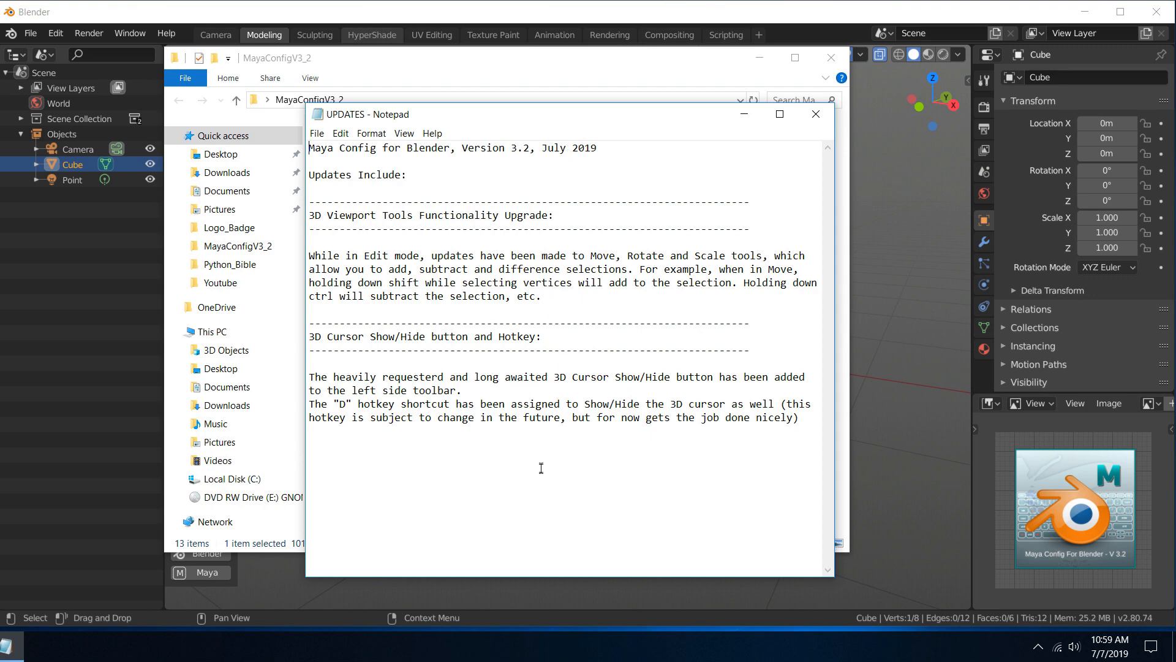
mouse_move(552, 468)
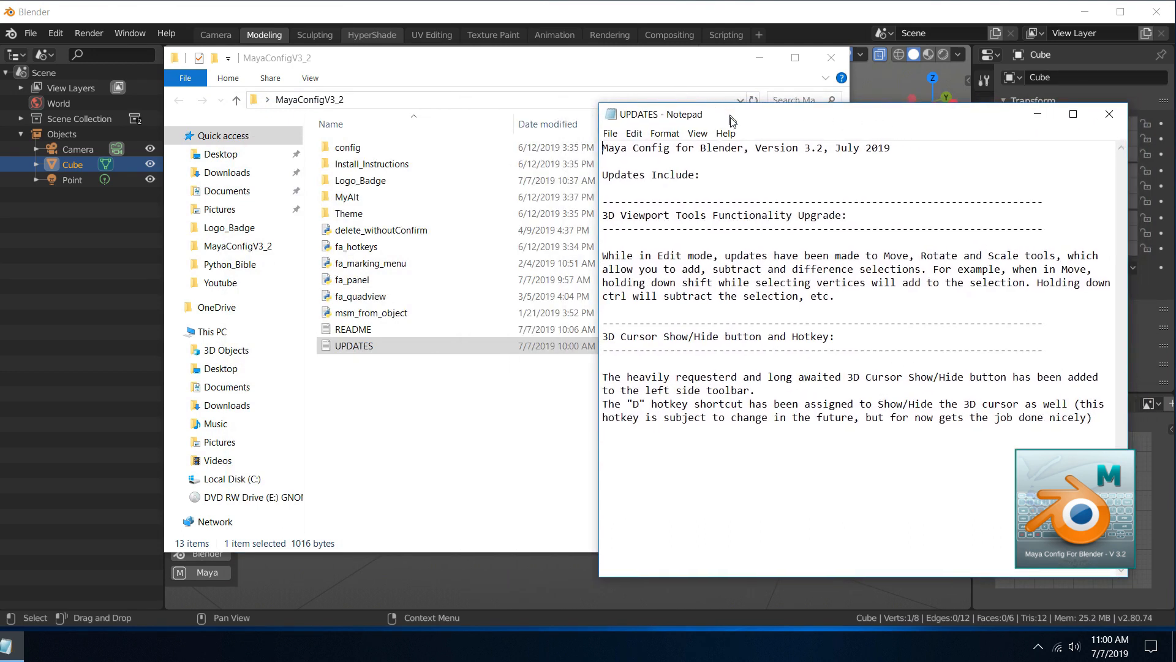
mouse_move(802, 244)
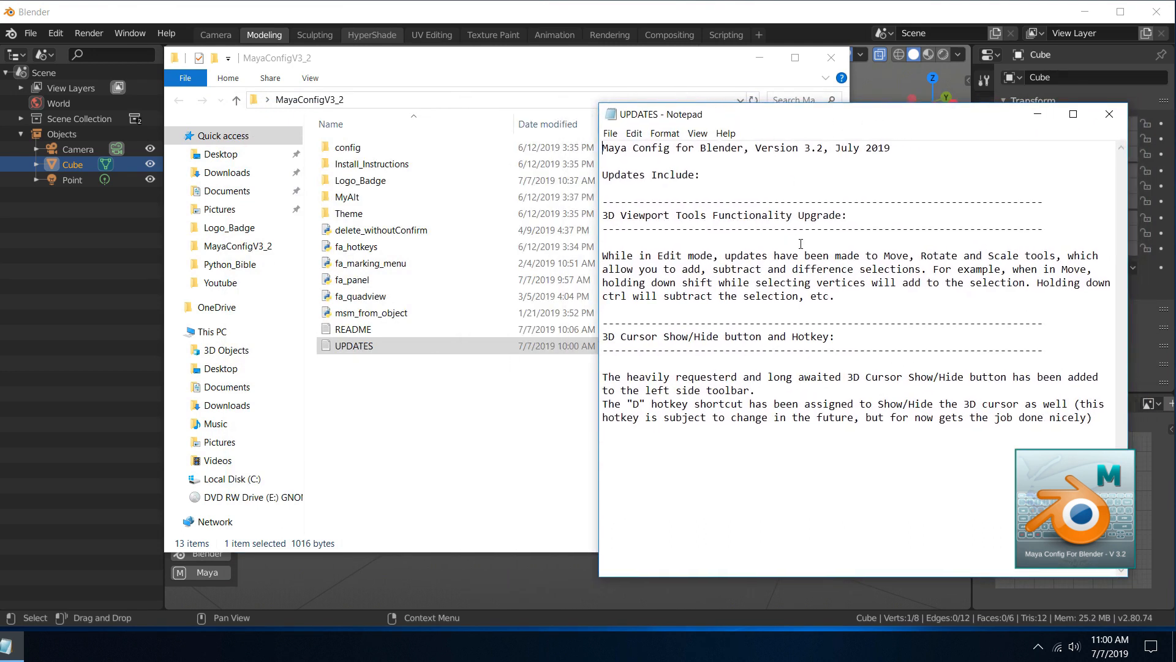